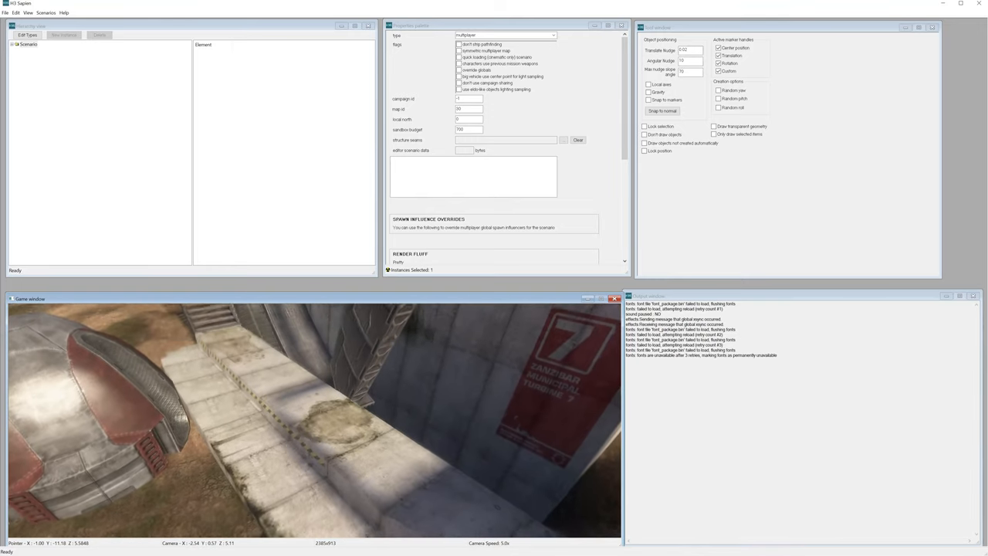
- Expand the scenario tree and its Game Data category in the Hierarchy View
left_click(12, 52)
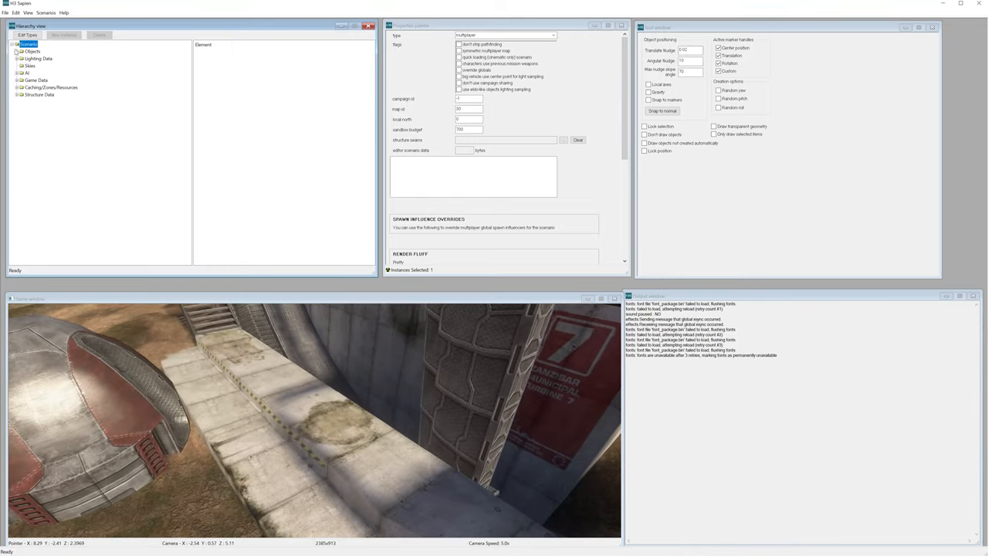
left_click(17, 80)
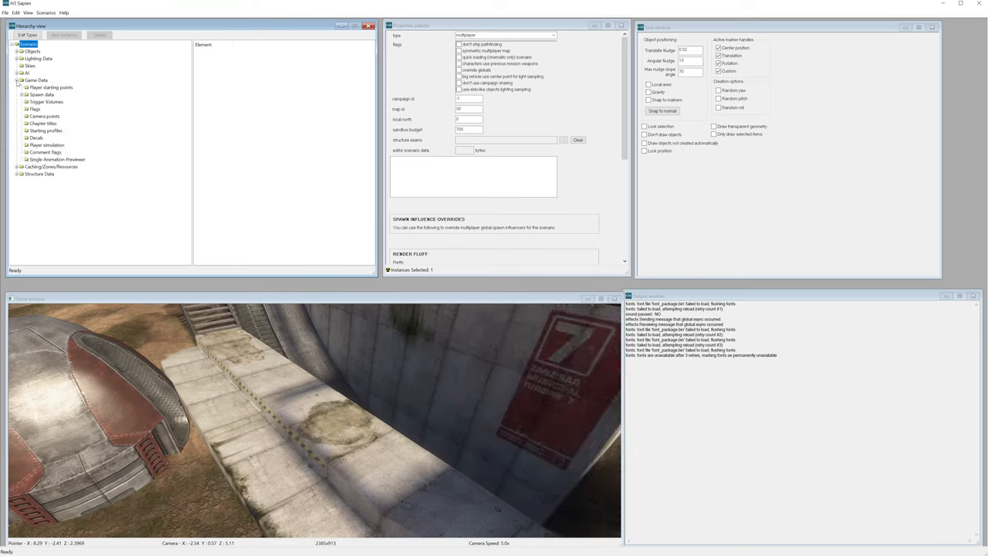
- Select Decals under Game Data and rotate the decal placed on the walkway surface
left_click(38, 138)
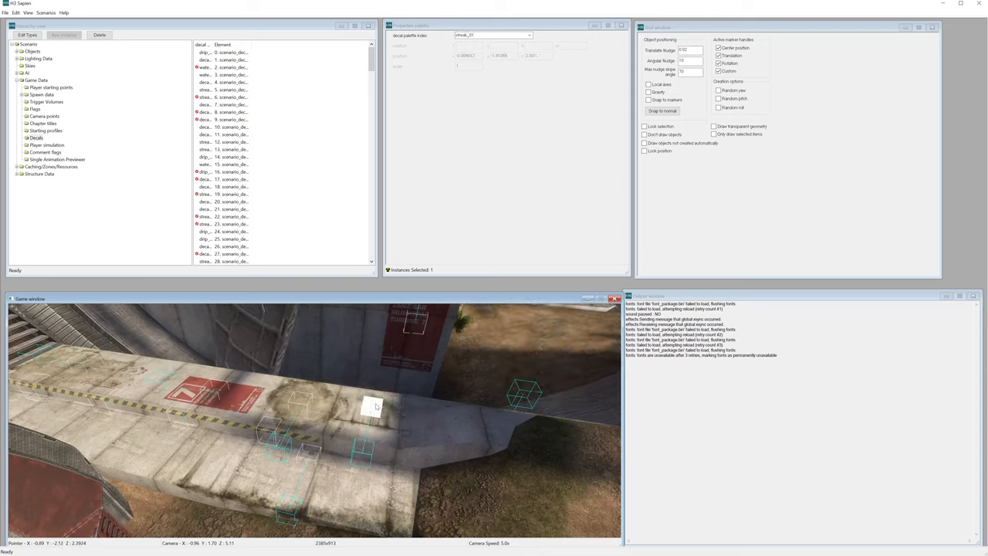
left_click_drag(373, 408, 364, 420)
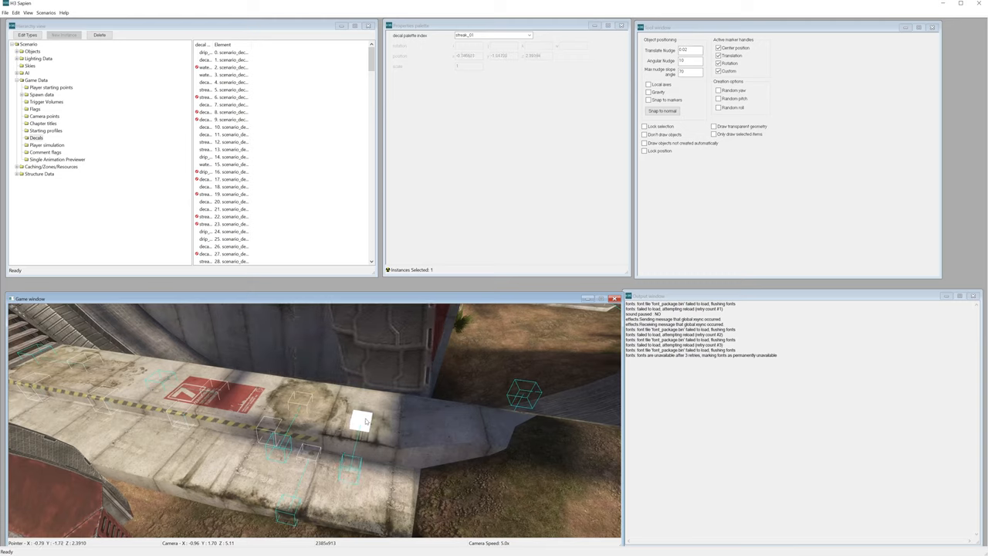